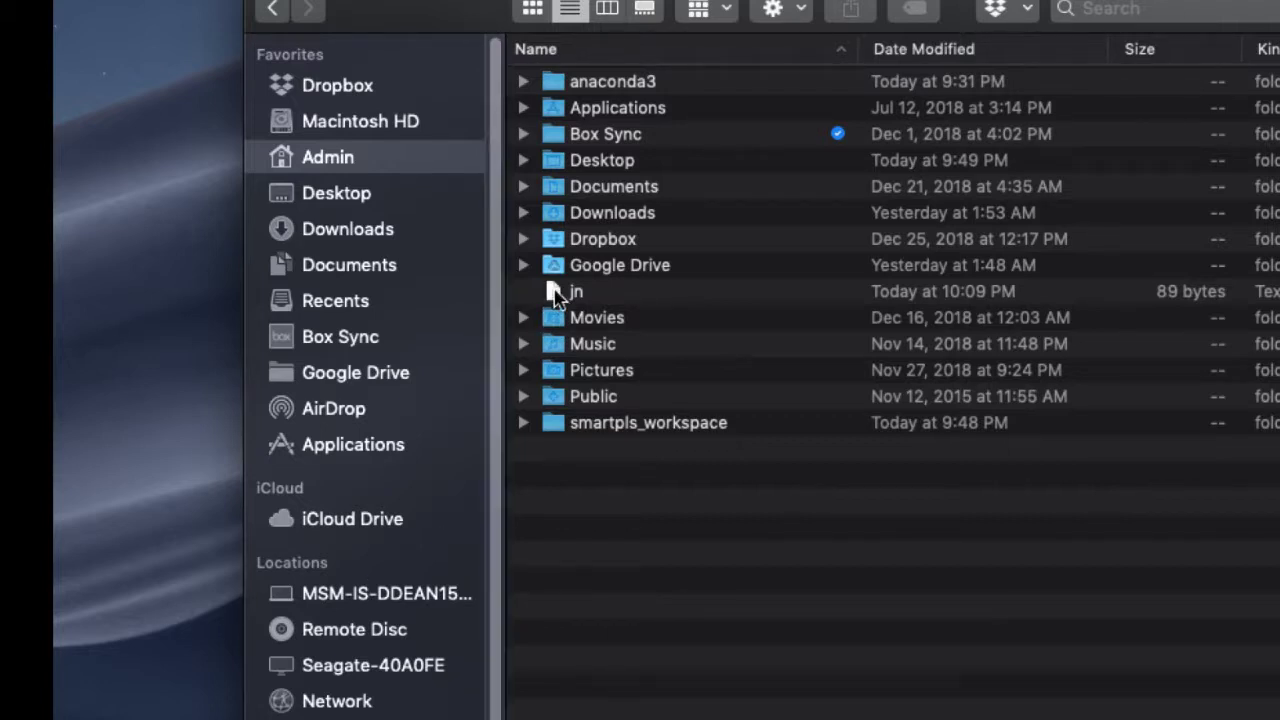
# Step: View the jn script's contents in its editor window, noting the jupyter command, then close it
pyautogui.doubleClick(576, 292)
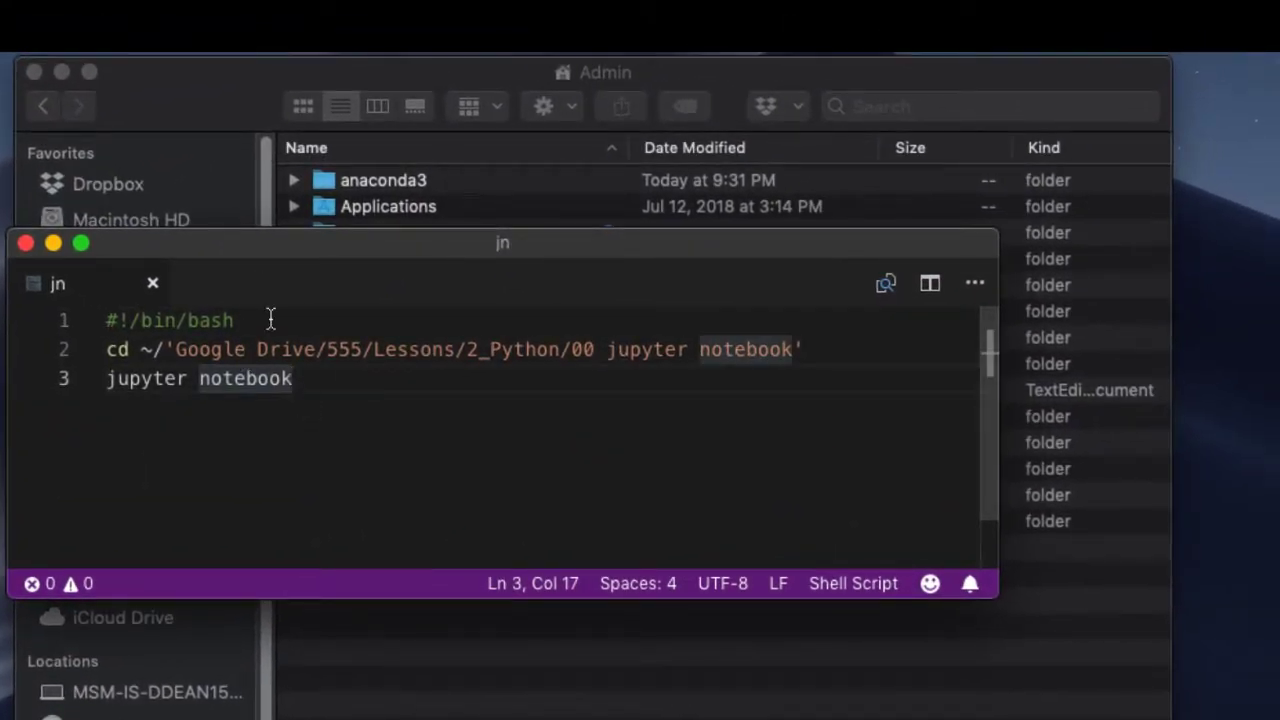
pyautogui.moveTo(108, 320)
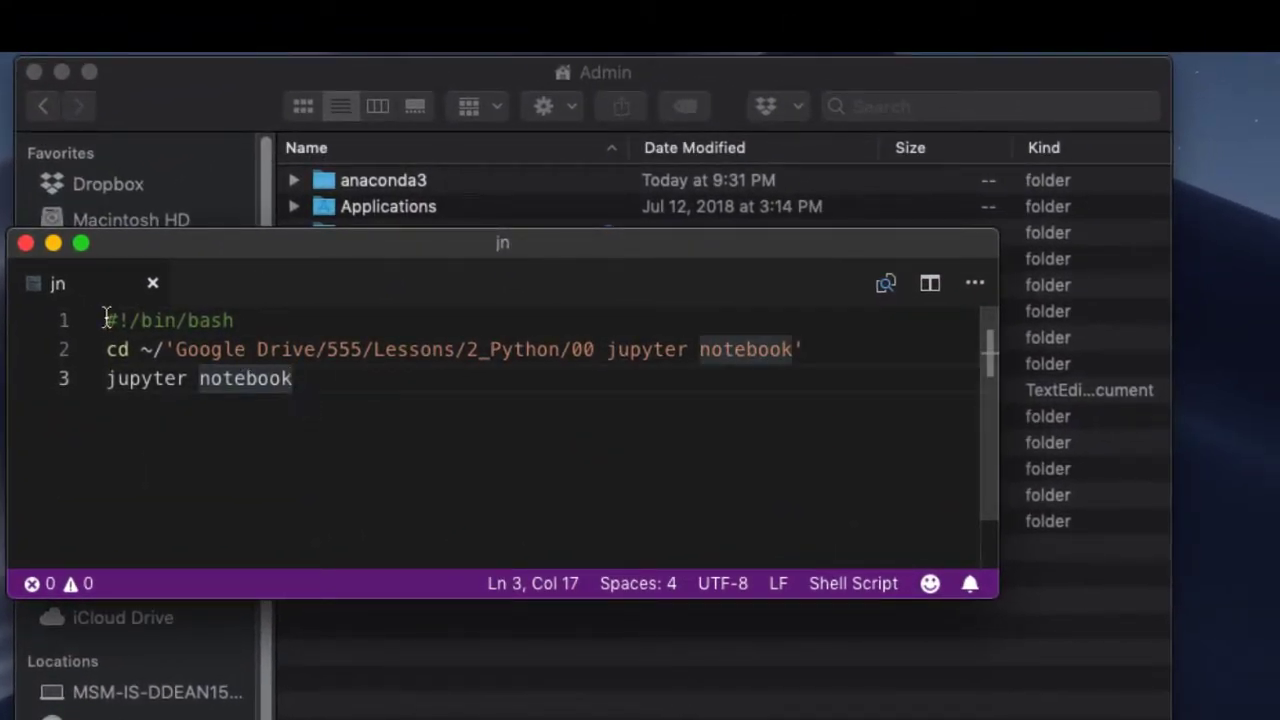
pyautogui.moveTo(244, 320)
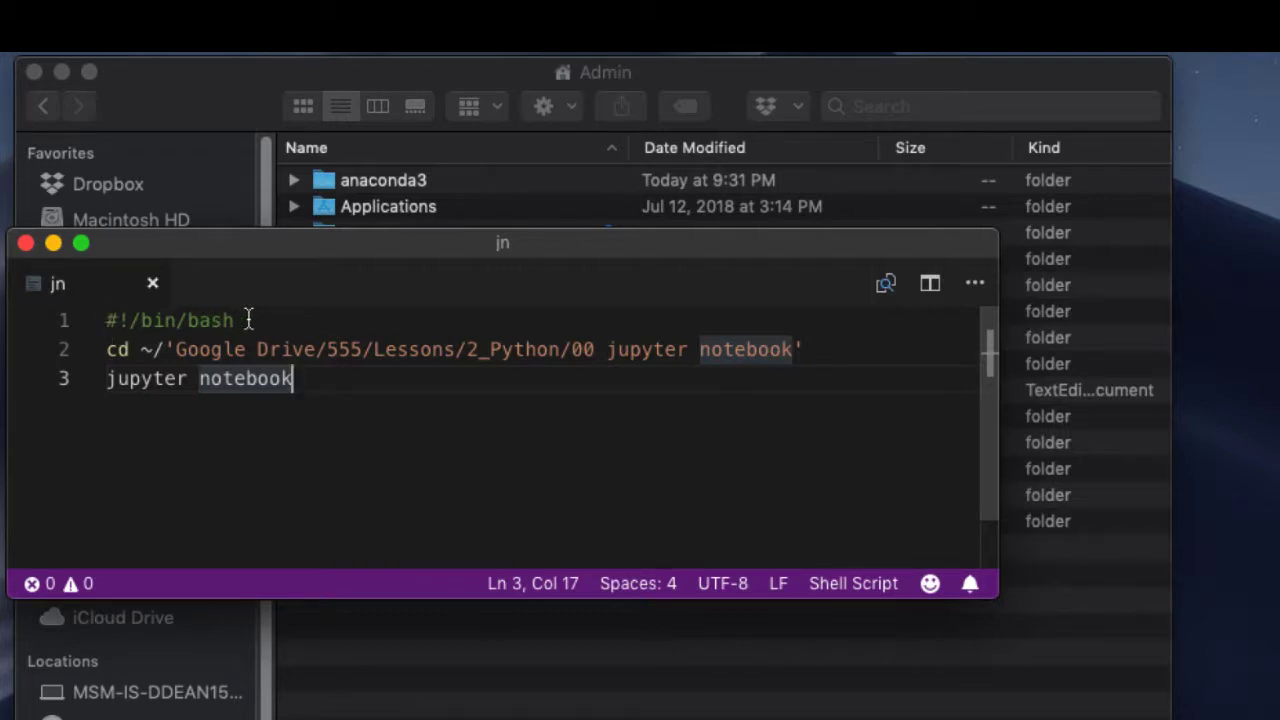
pyautogui.moveTo(110, 348)
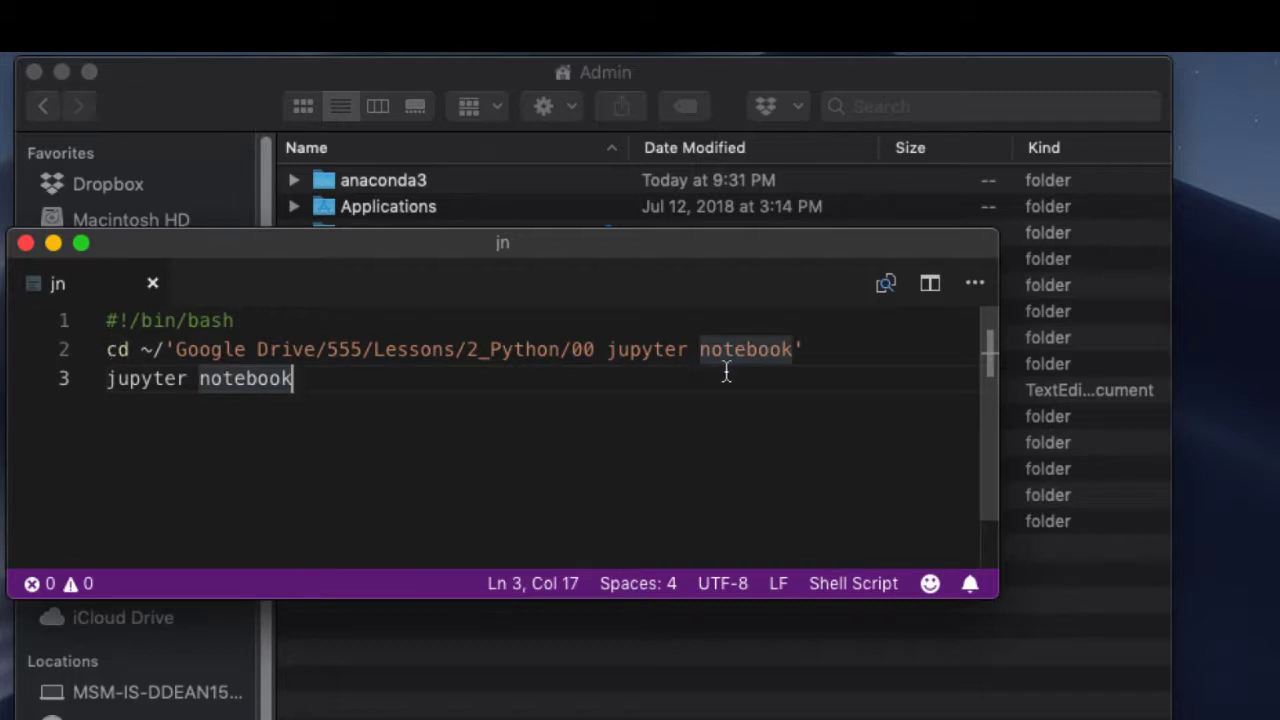
pyautogui.moveTo(352, 344)
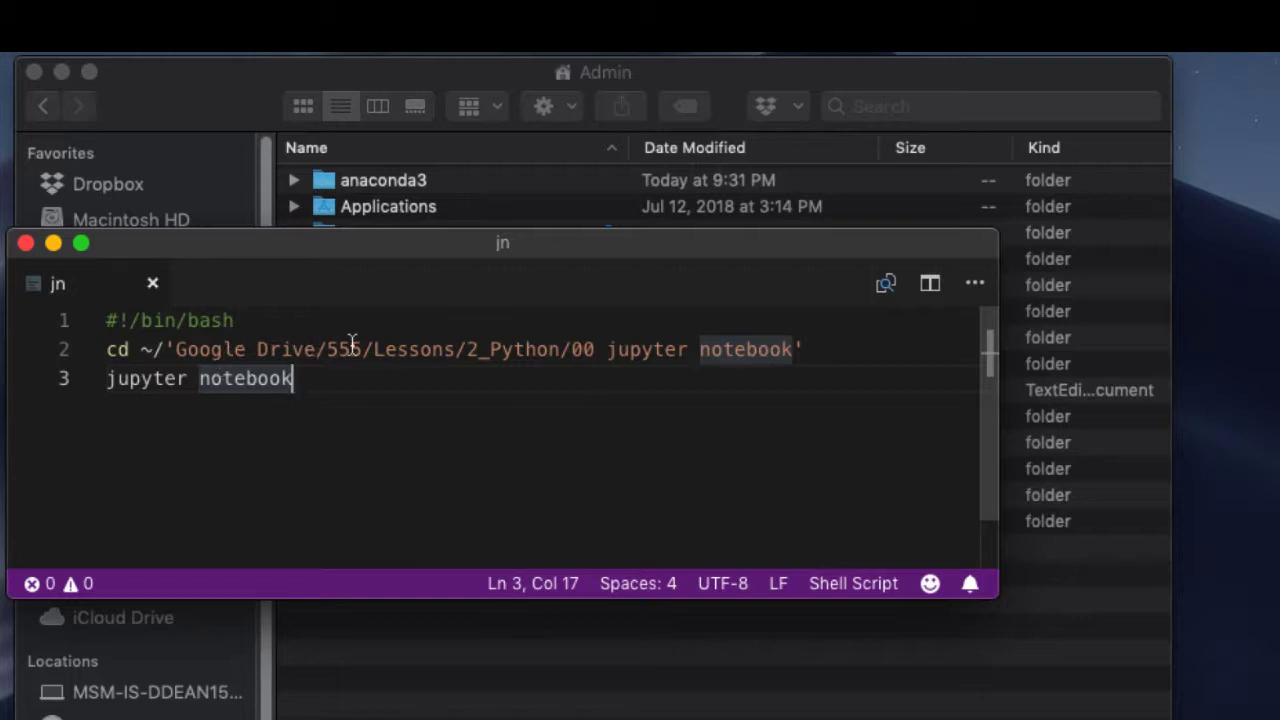
pyautogui.moveTo(804, 348)
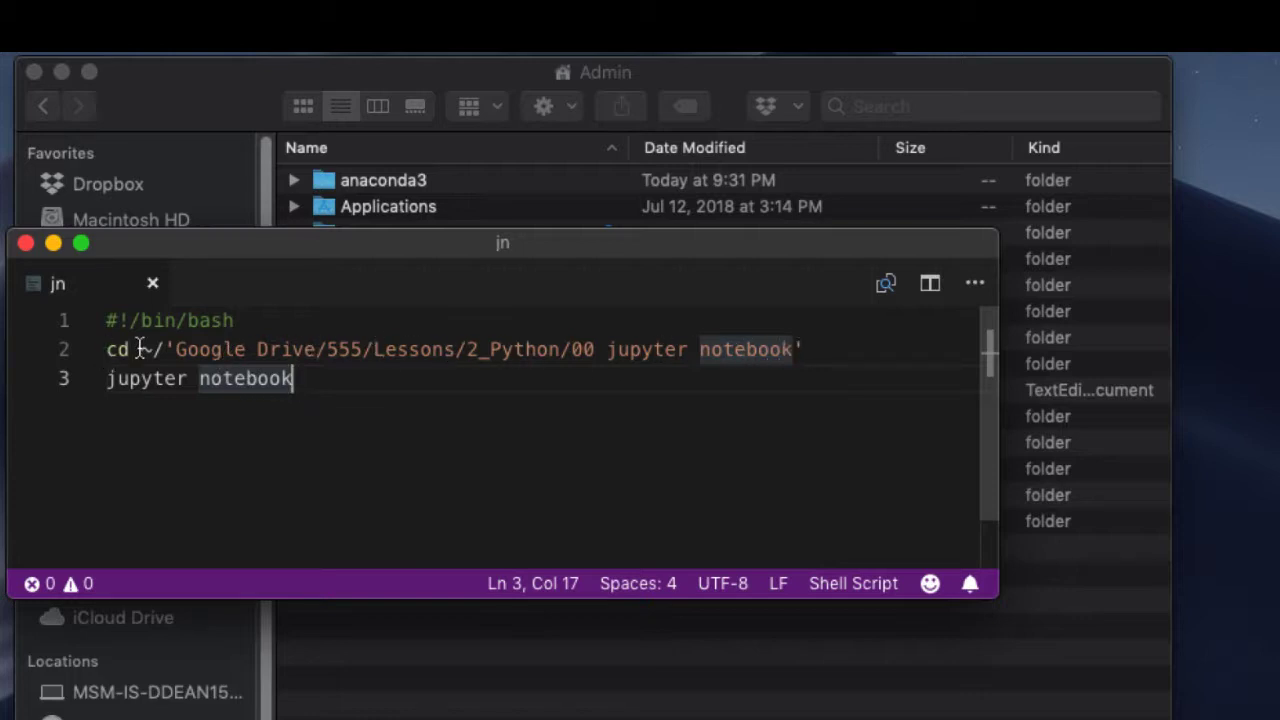
pyautogui.doubleClick(156, 348)
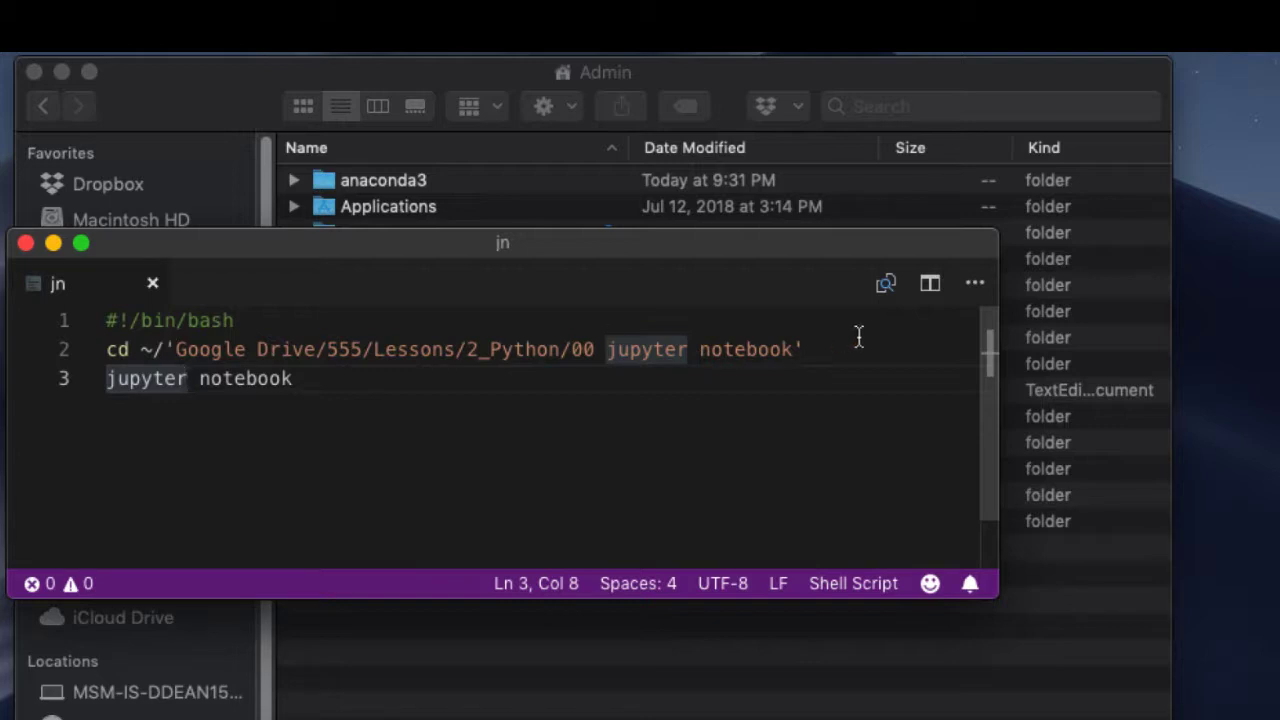
pyautogui.moveTo(636, 366)
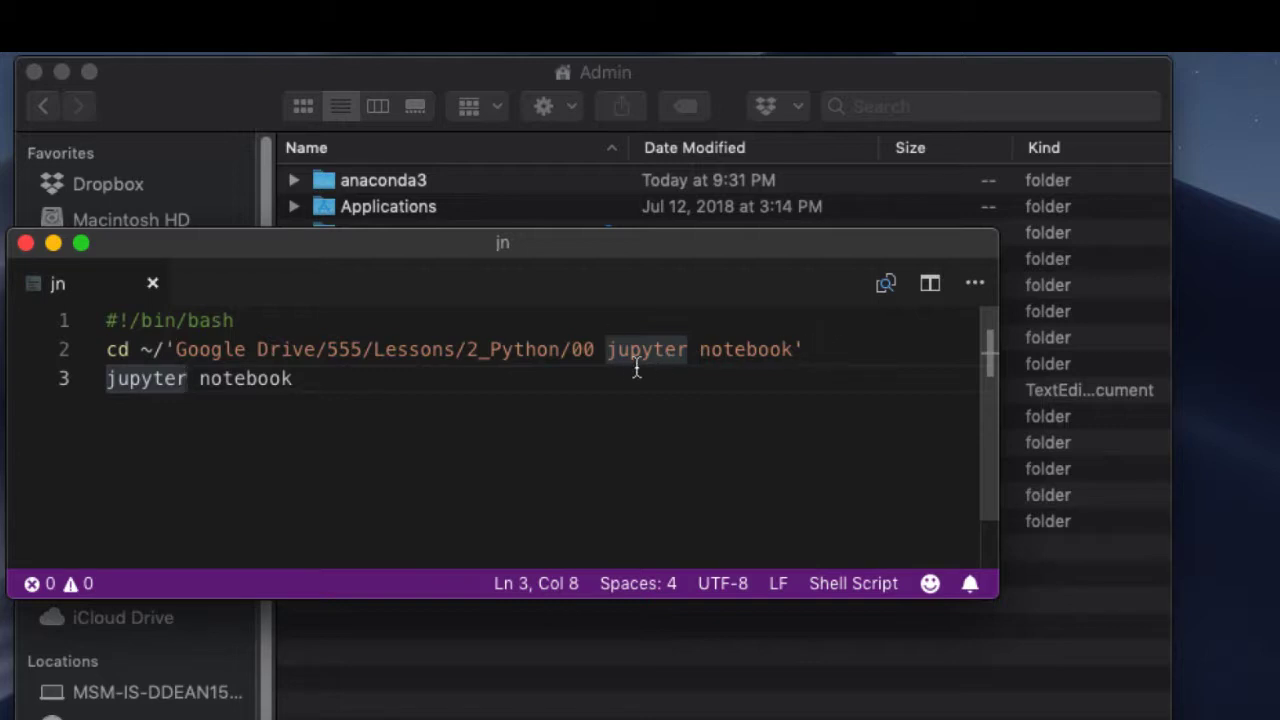
pyautogui.moveTo(504, 388)
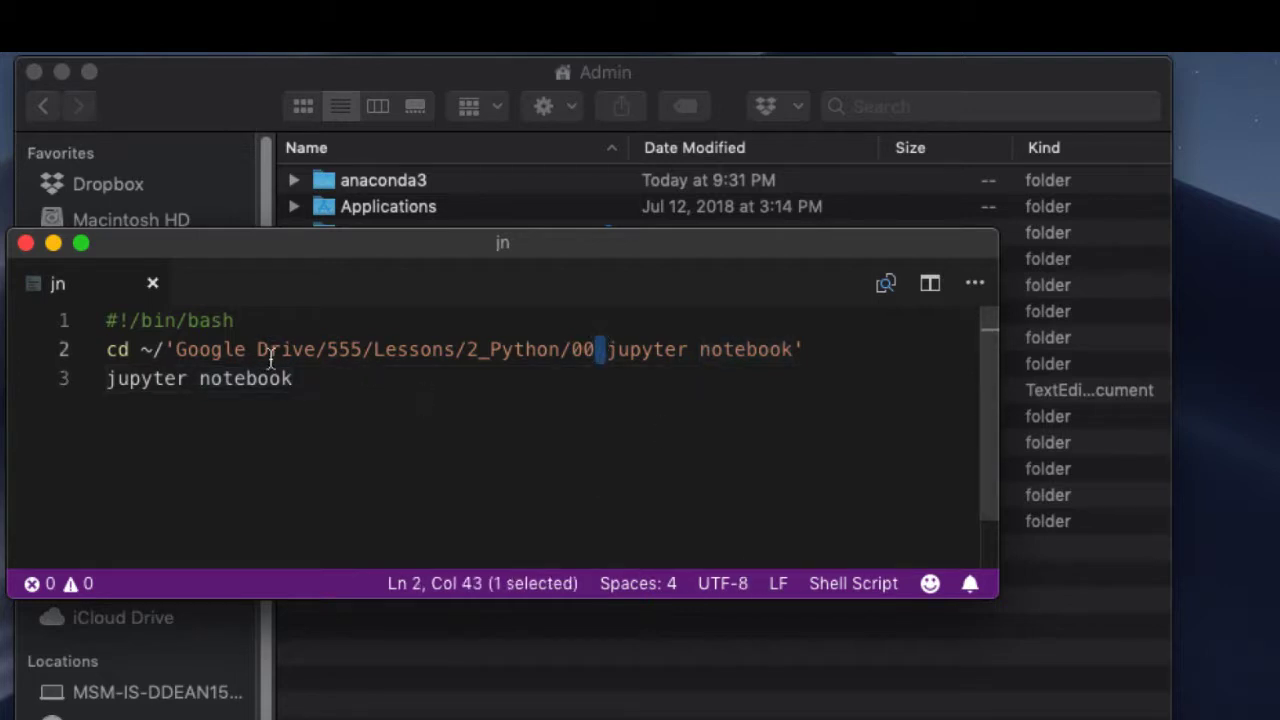
pyautogui.click(250, 348)
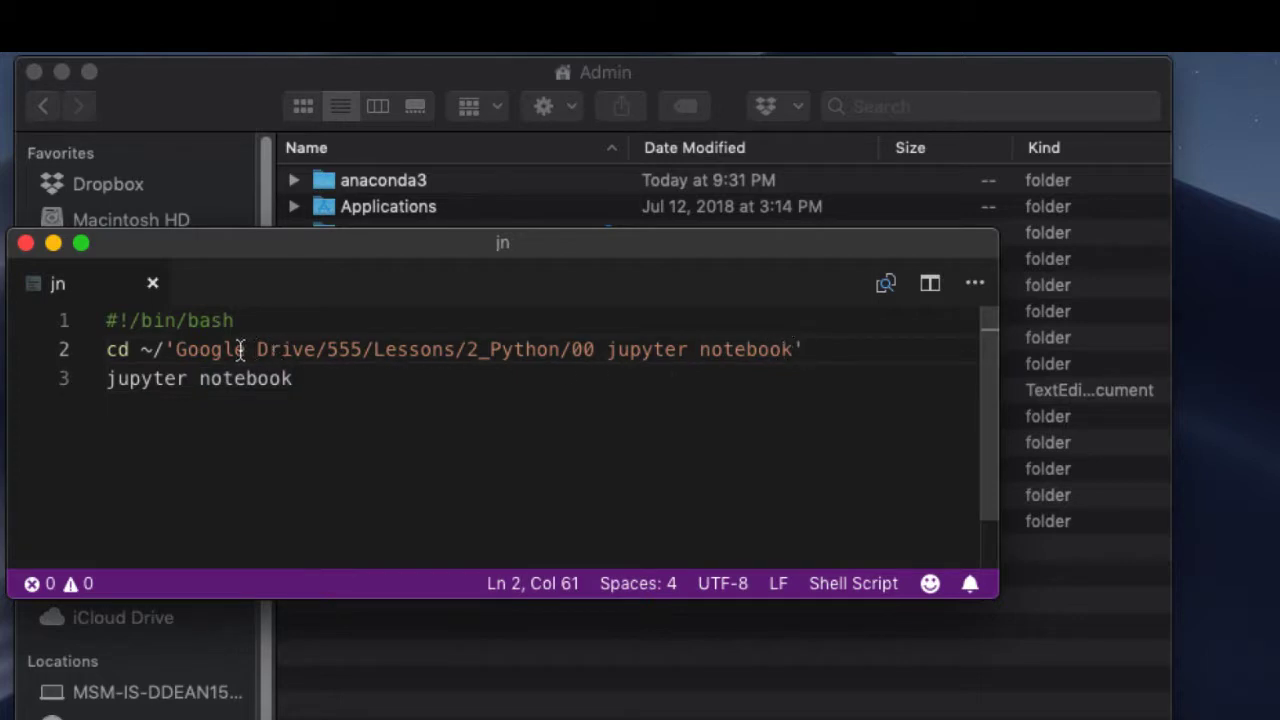
pyautogui.moveTo(744, 348)
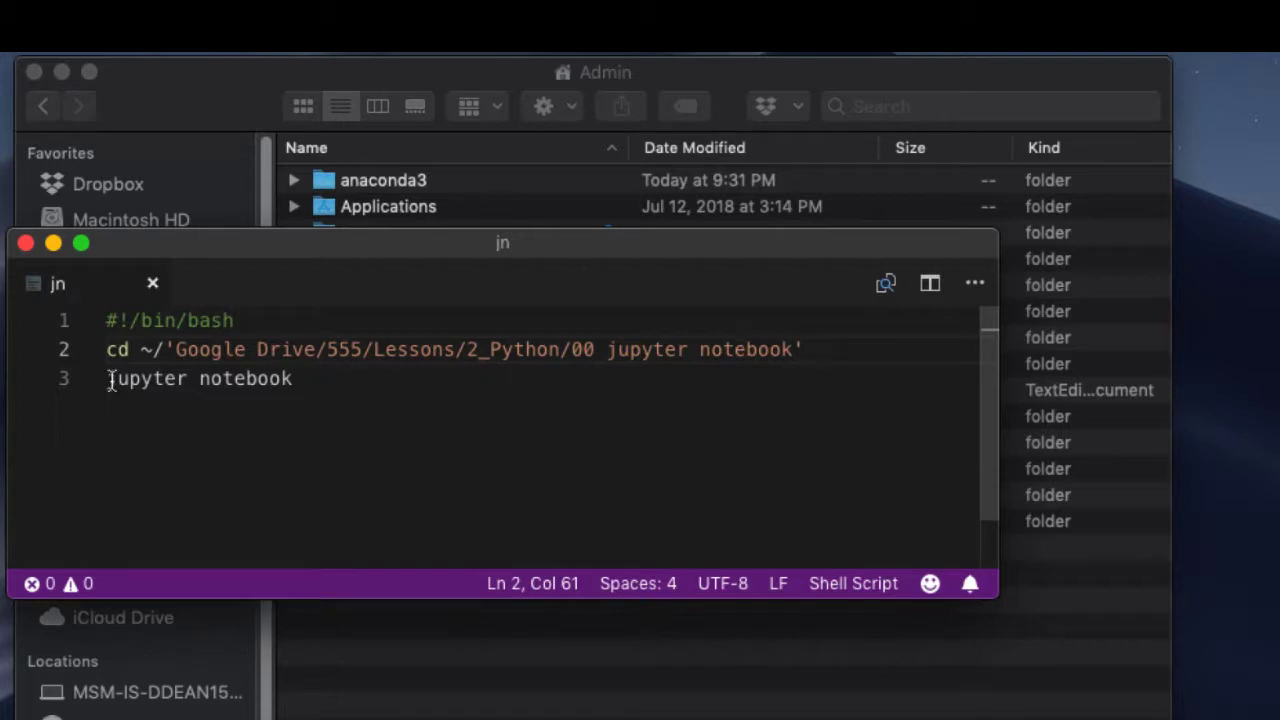
pyautogui.moveTo(108, 390)
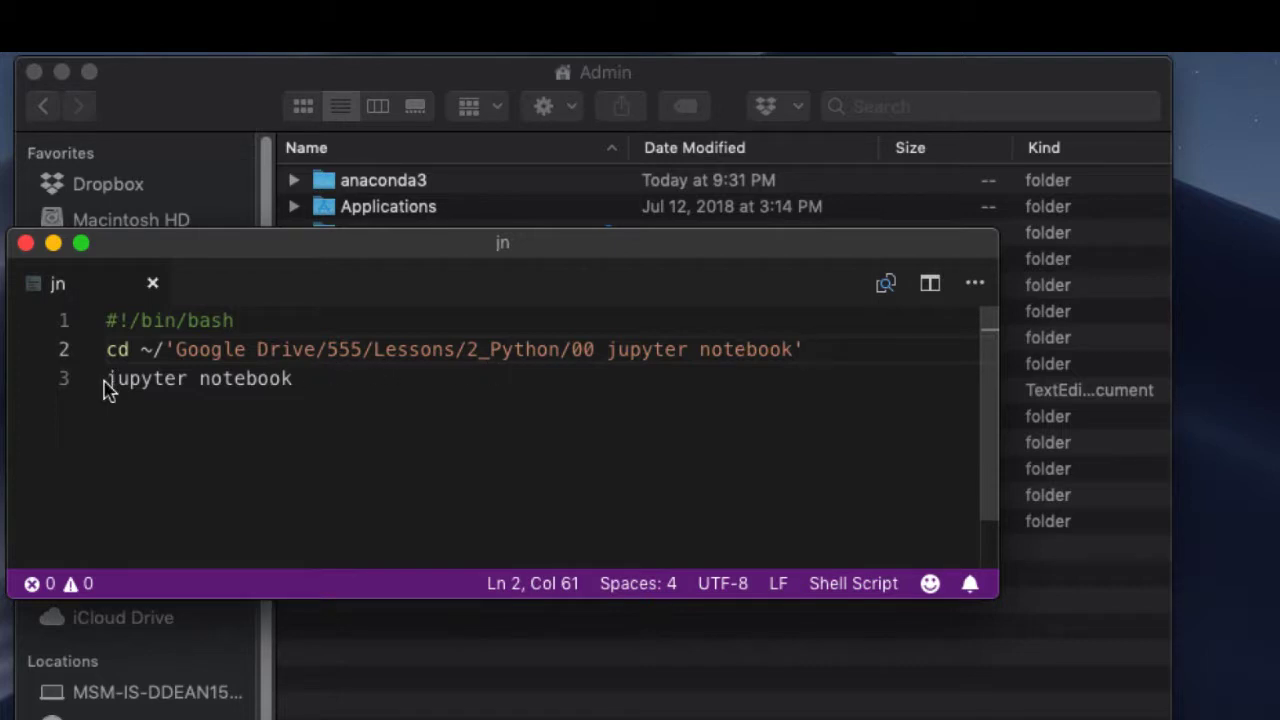
pyautogui.moveTo(512, 348)
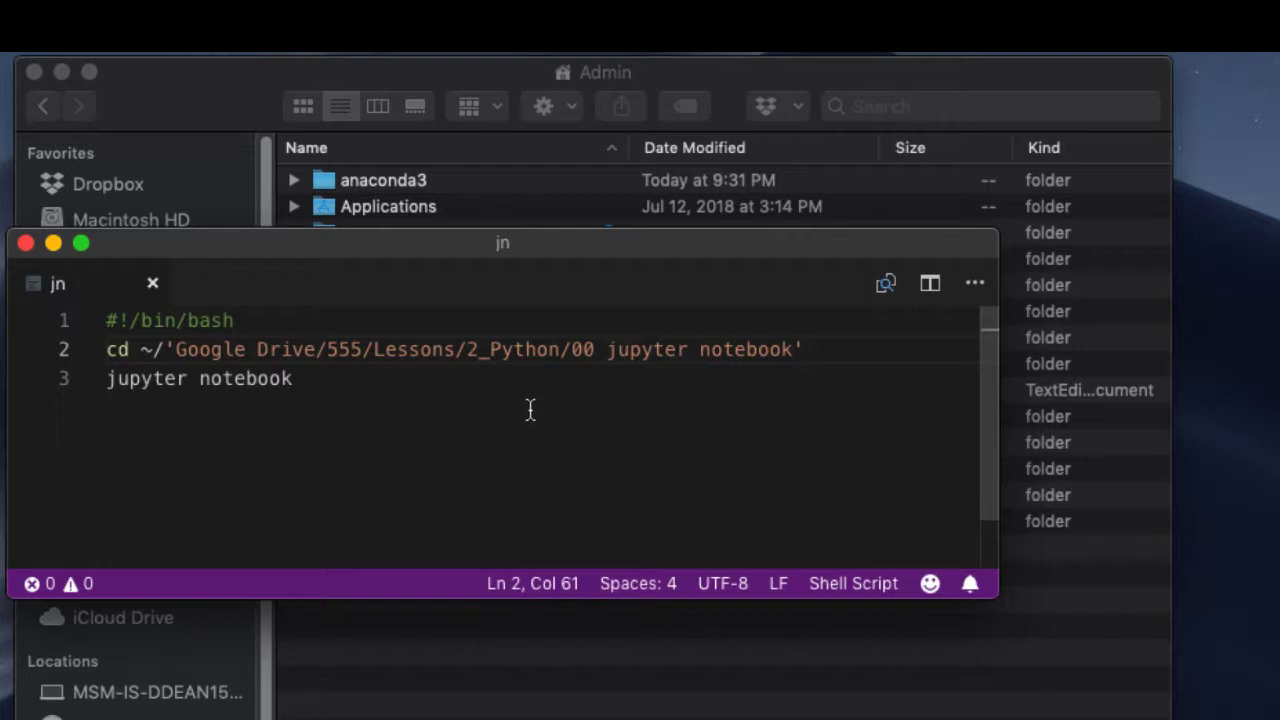
pyautogui.moveTo(524, 364)
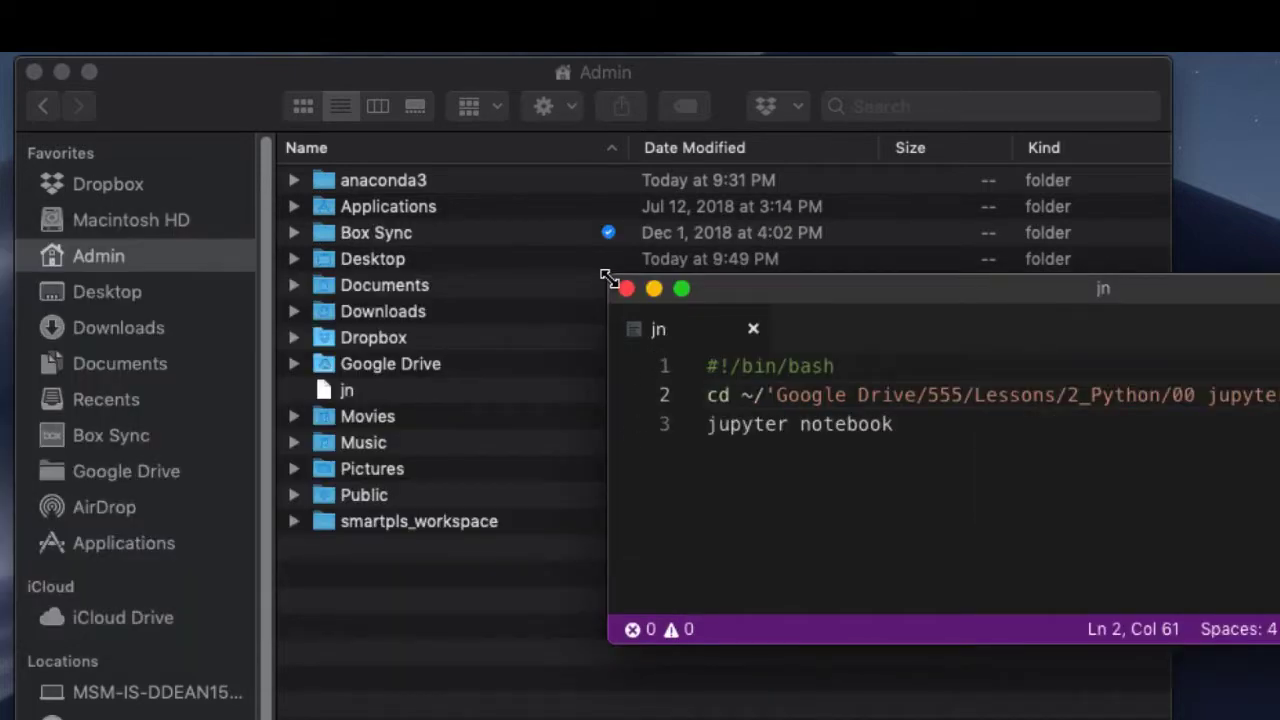
pyautogui.click(626, 288)
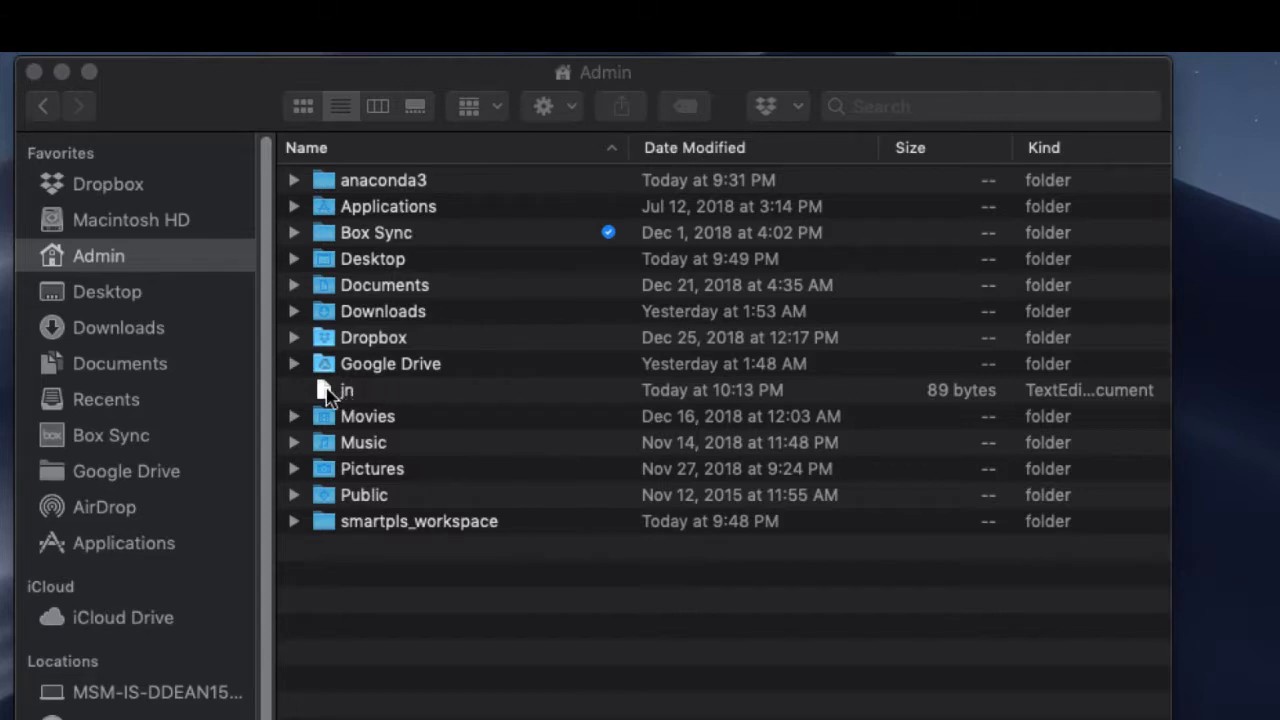
# Step: Show the jn file's context menu in the home folder listing
pyautogui.rightClick(344, 390)
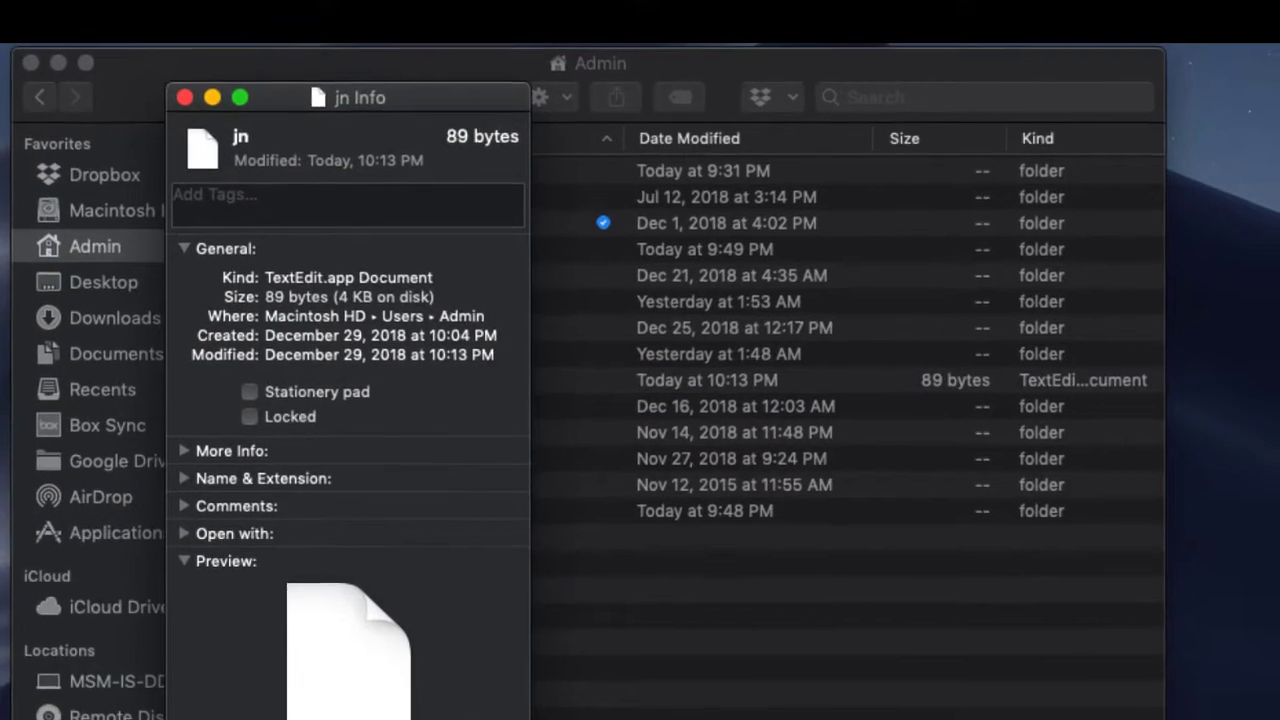
pyautogui.scroll(-3)
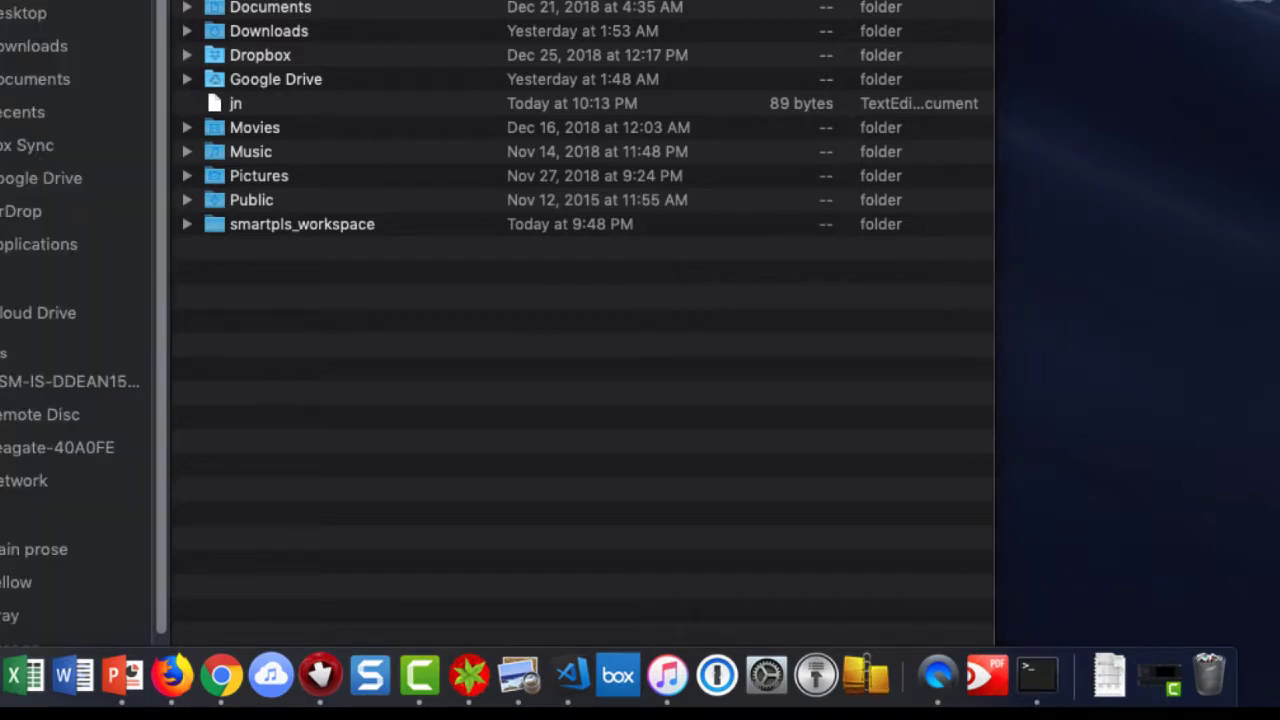
# Step: In Terminal, run ls -l to reveal jn's read-write-only permission bits
pyautogui.click(1036, 676)
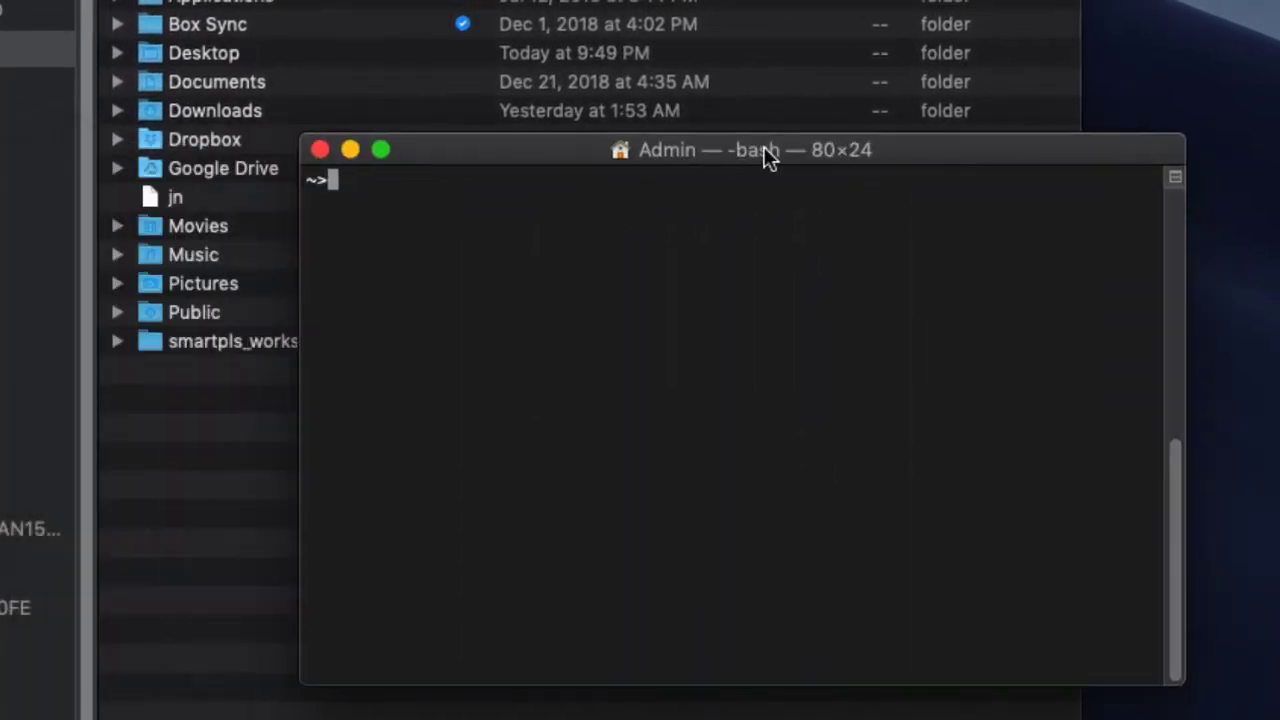
pyautogui.write('ls')
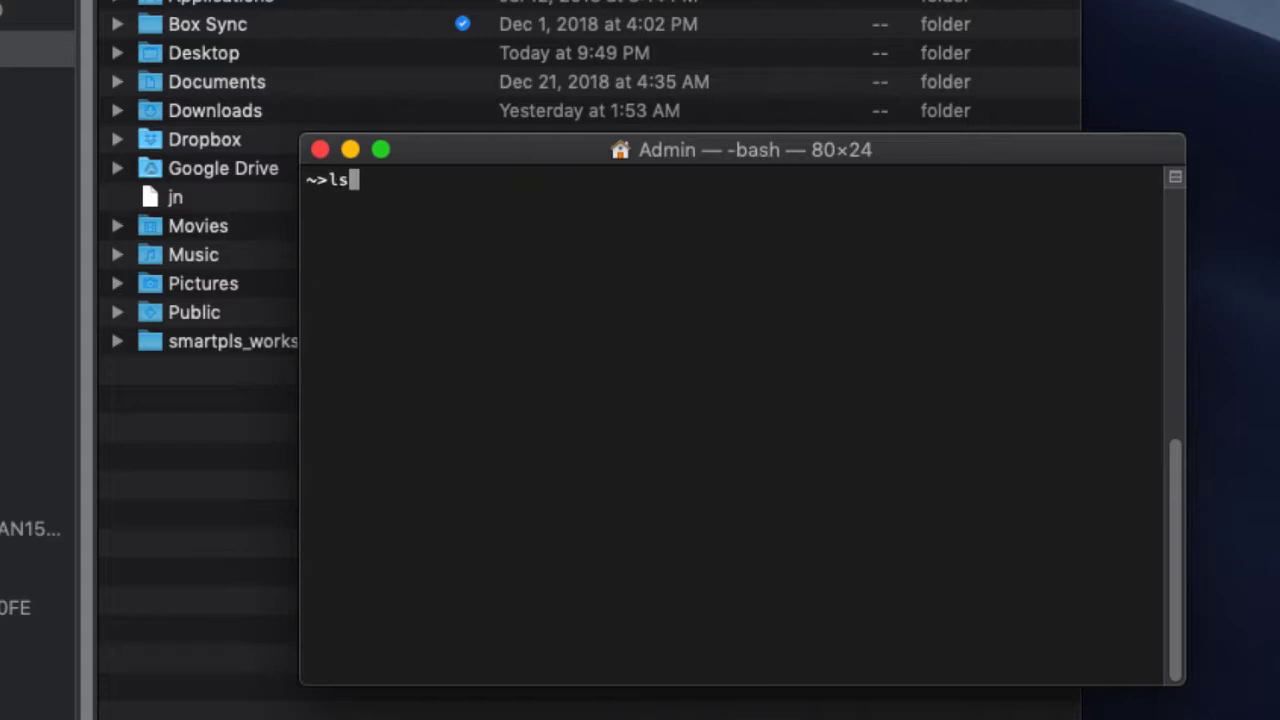
pyautogui.write('-')
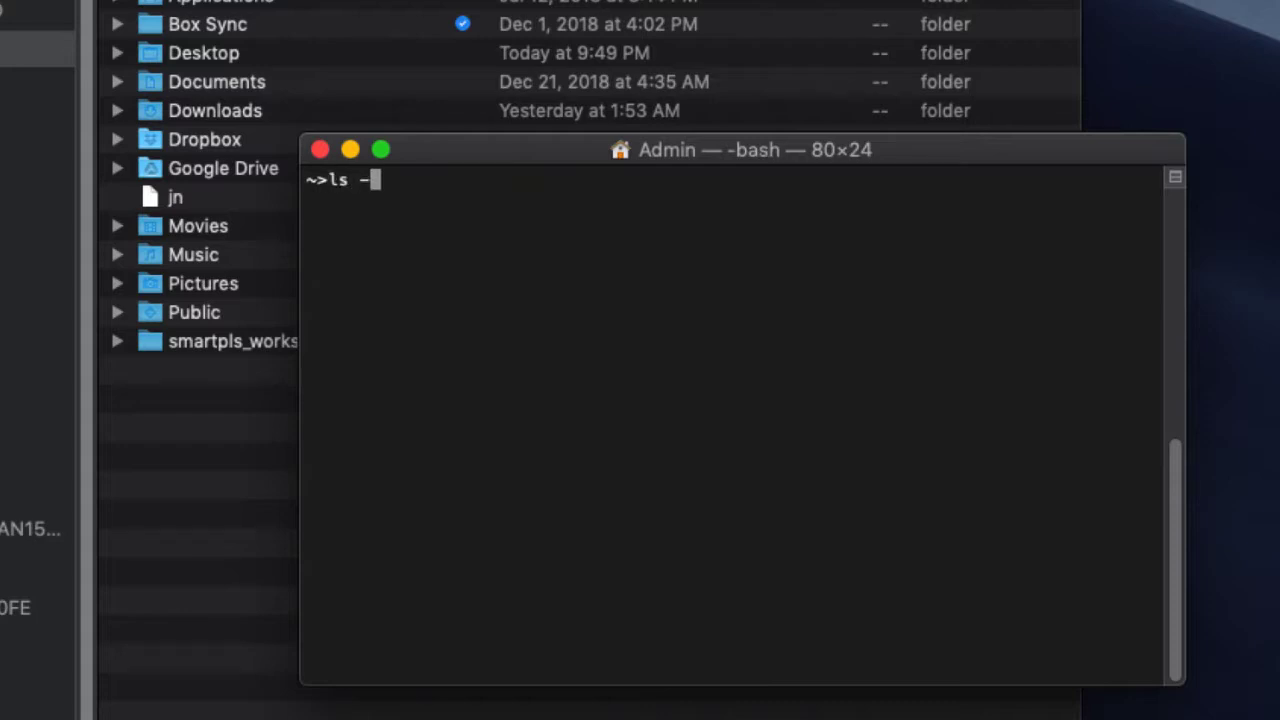
pyautogui.write('l jn')
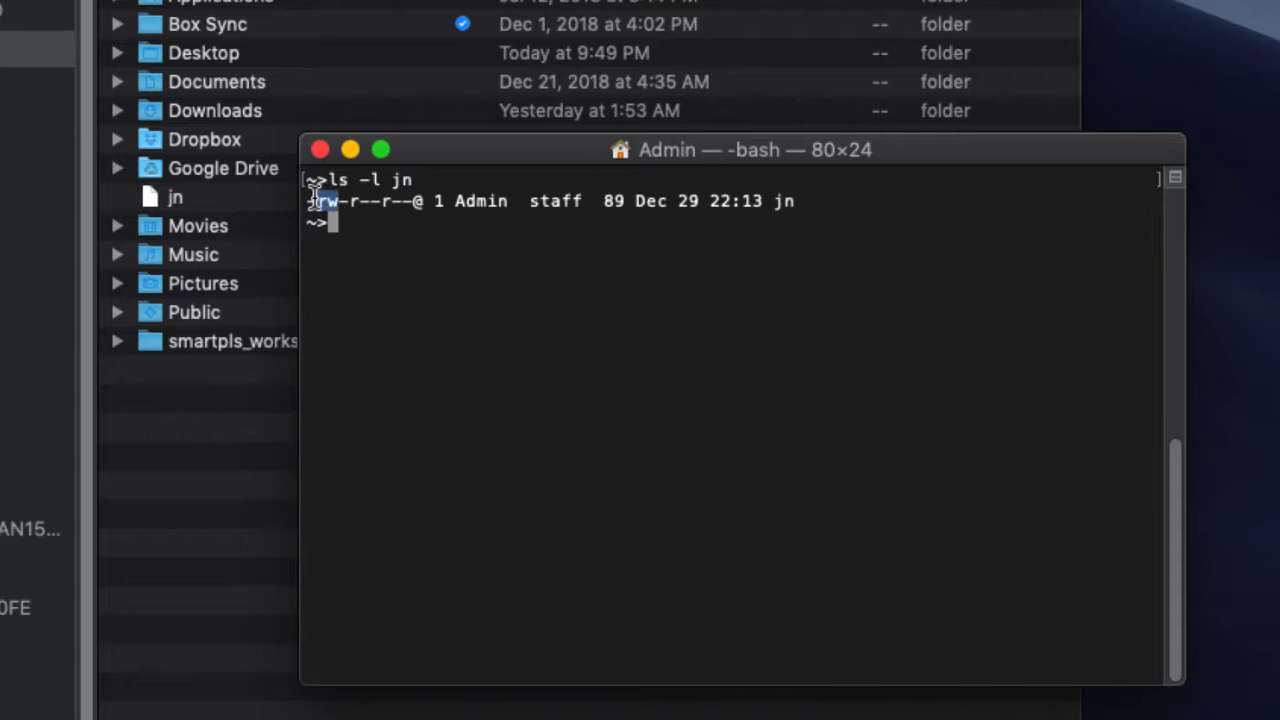
pyautogui.moveTo(368, 452)
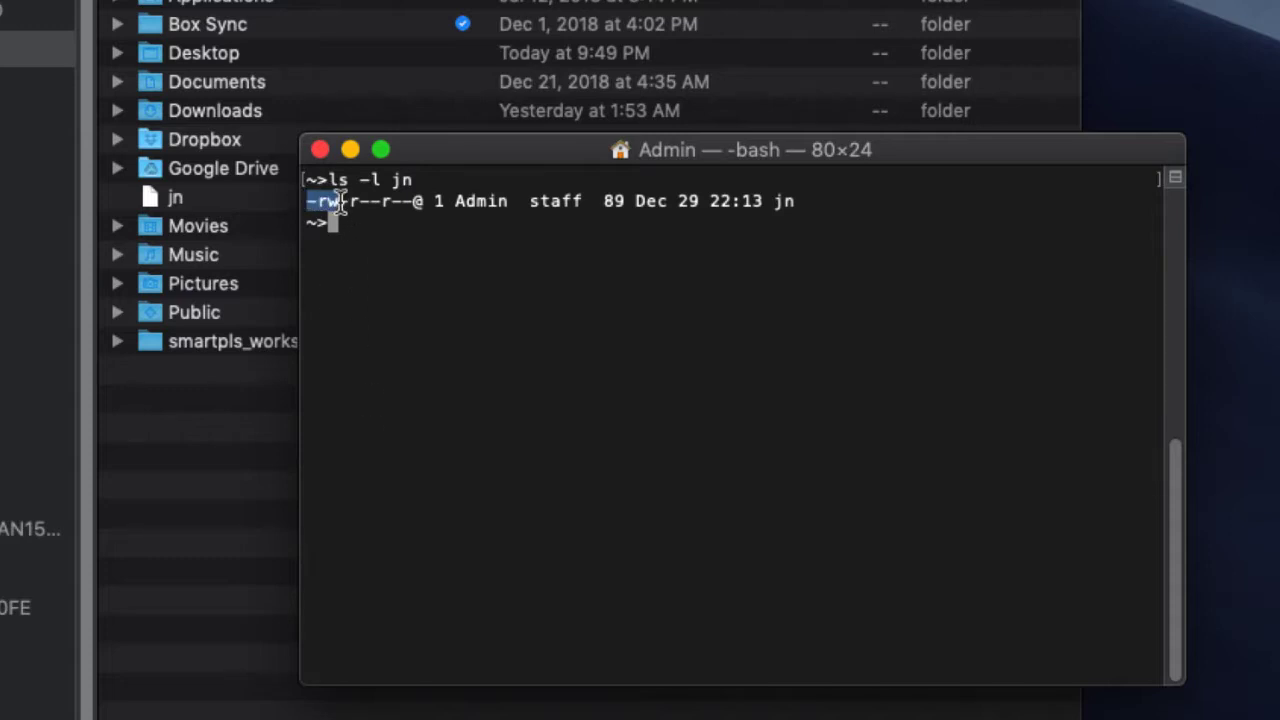
pyautogui.moveTo(312, 200); pyautogui.dragTo(378, 200)
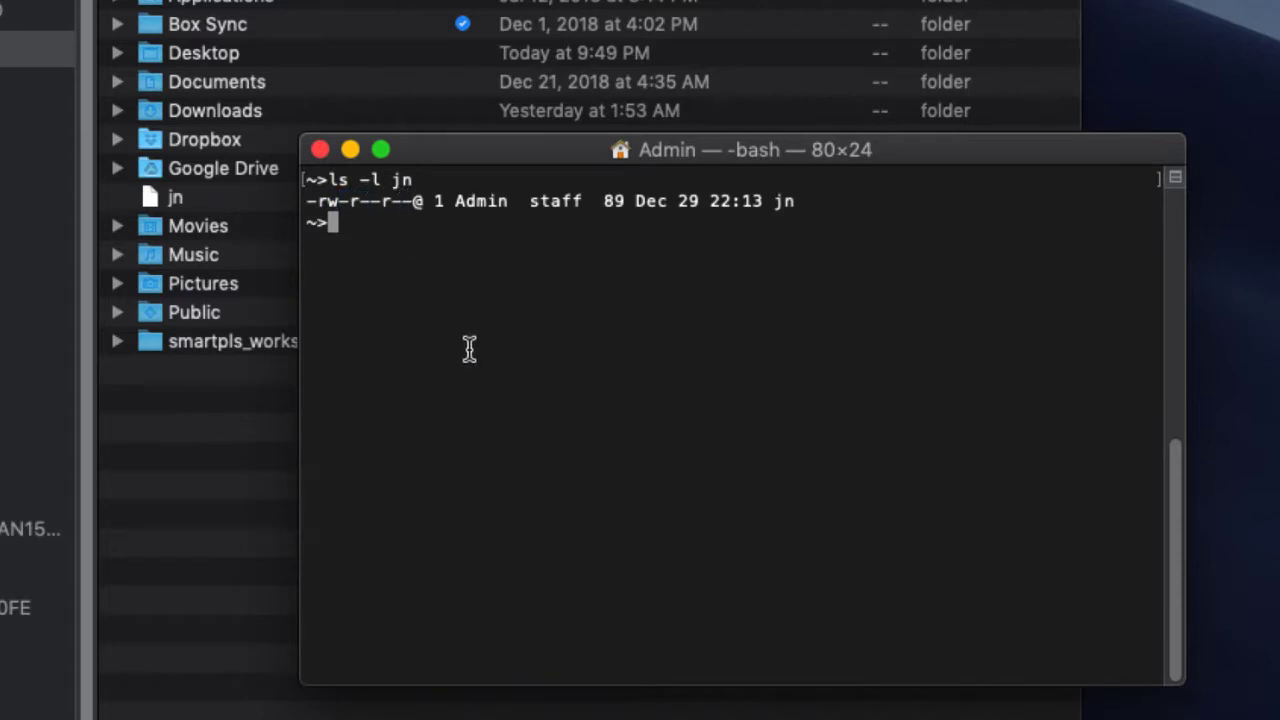
pyautogui.moveTo(336, 216)
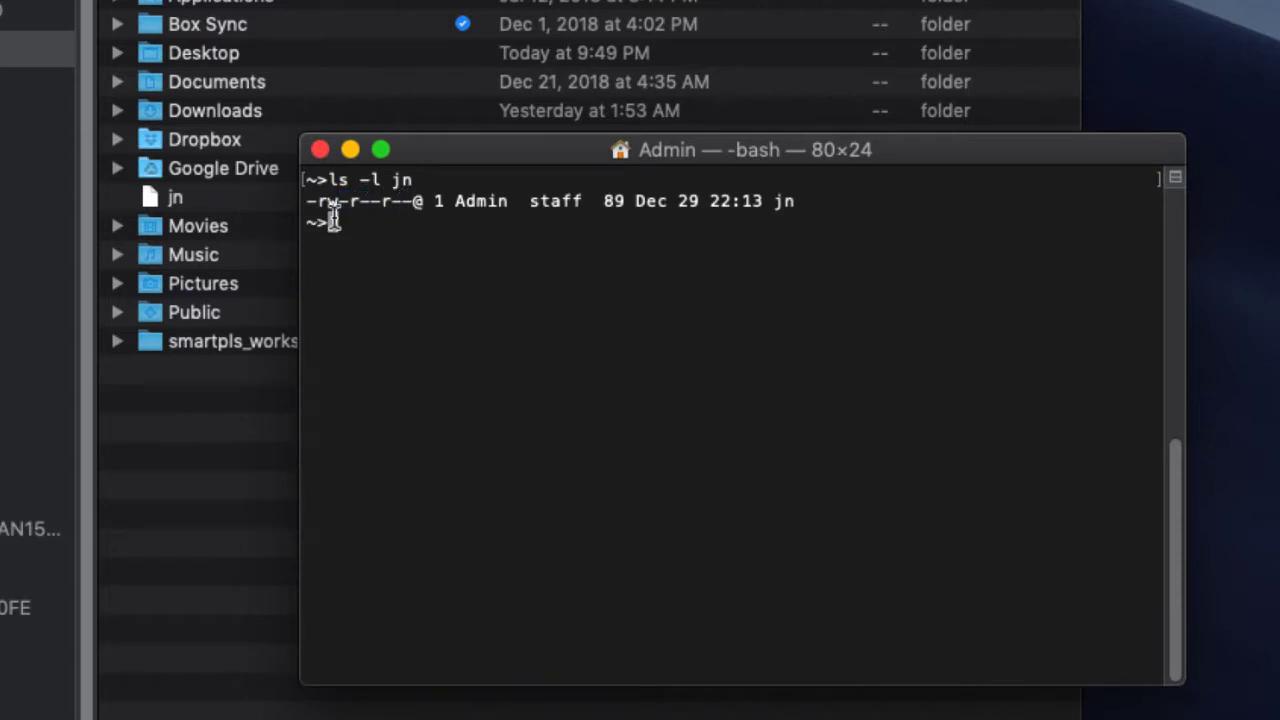
# Step: Run chmod 700 jn so only the owner can read, write and execute it
pyautogui.write('chm')
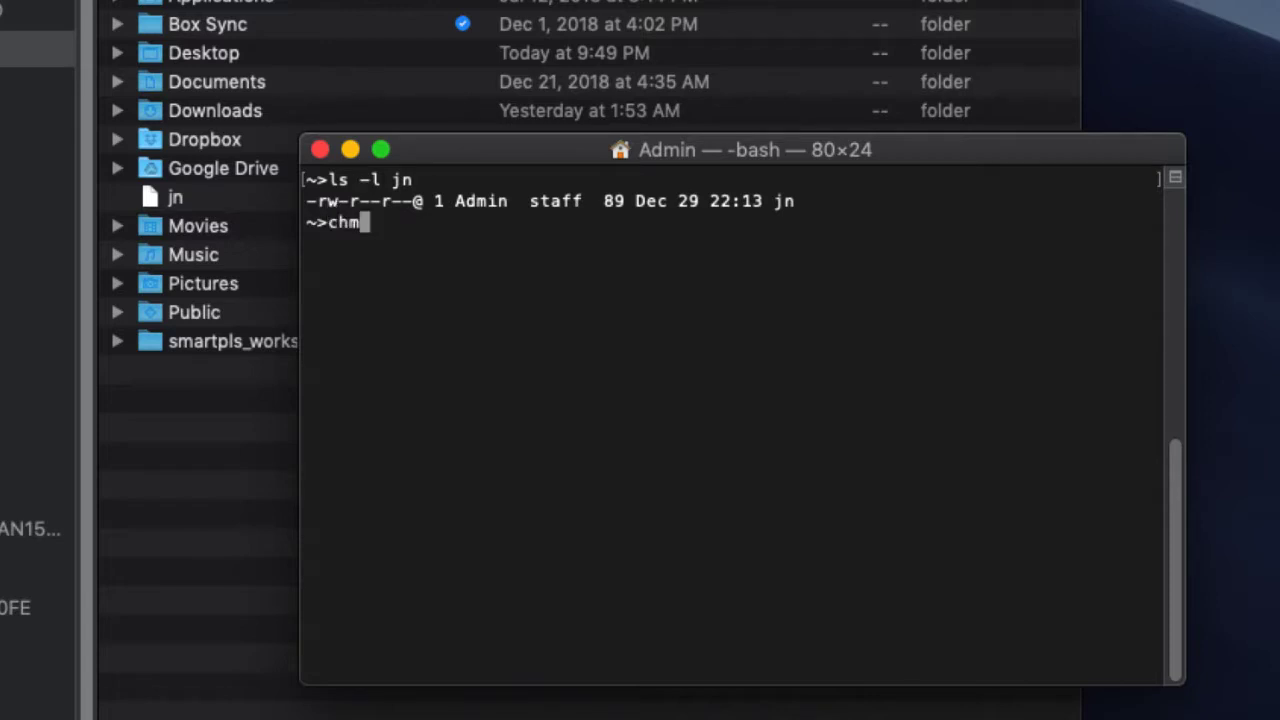
pyautogui.write('od 700 jn')
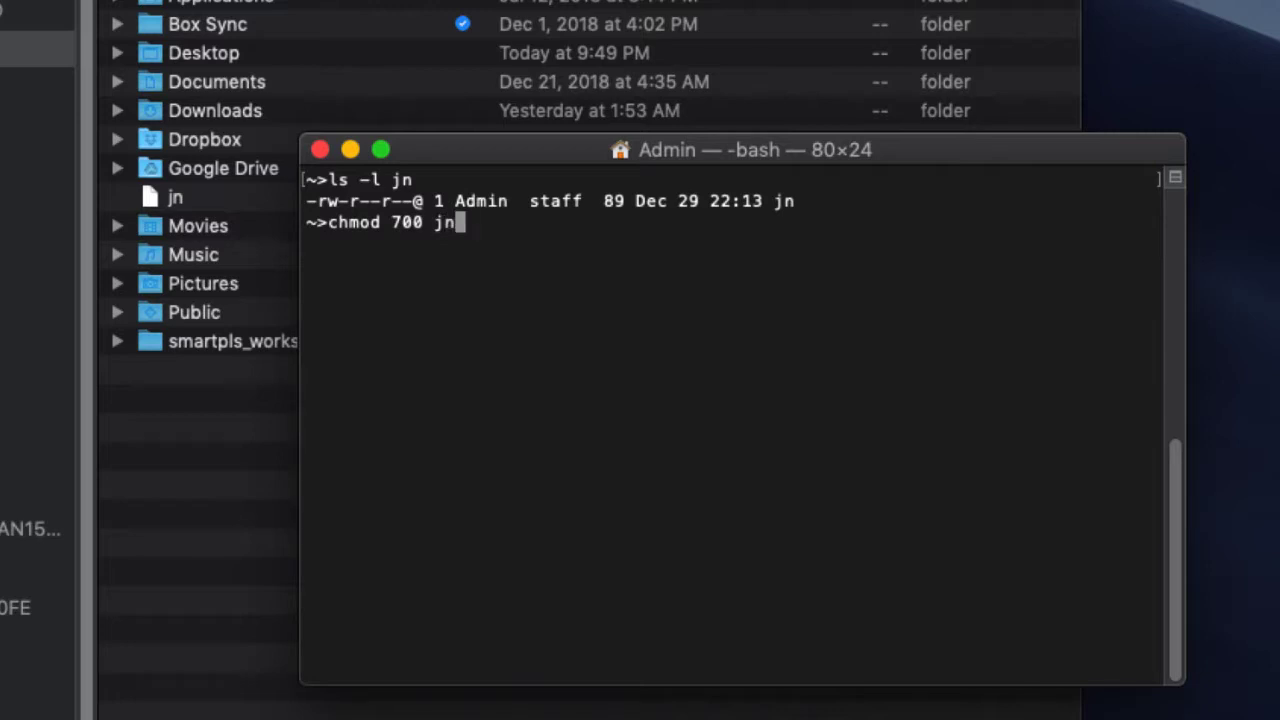
pyautogui.press('enter')
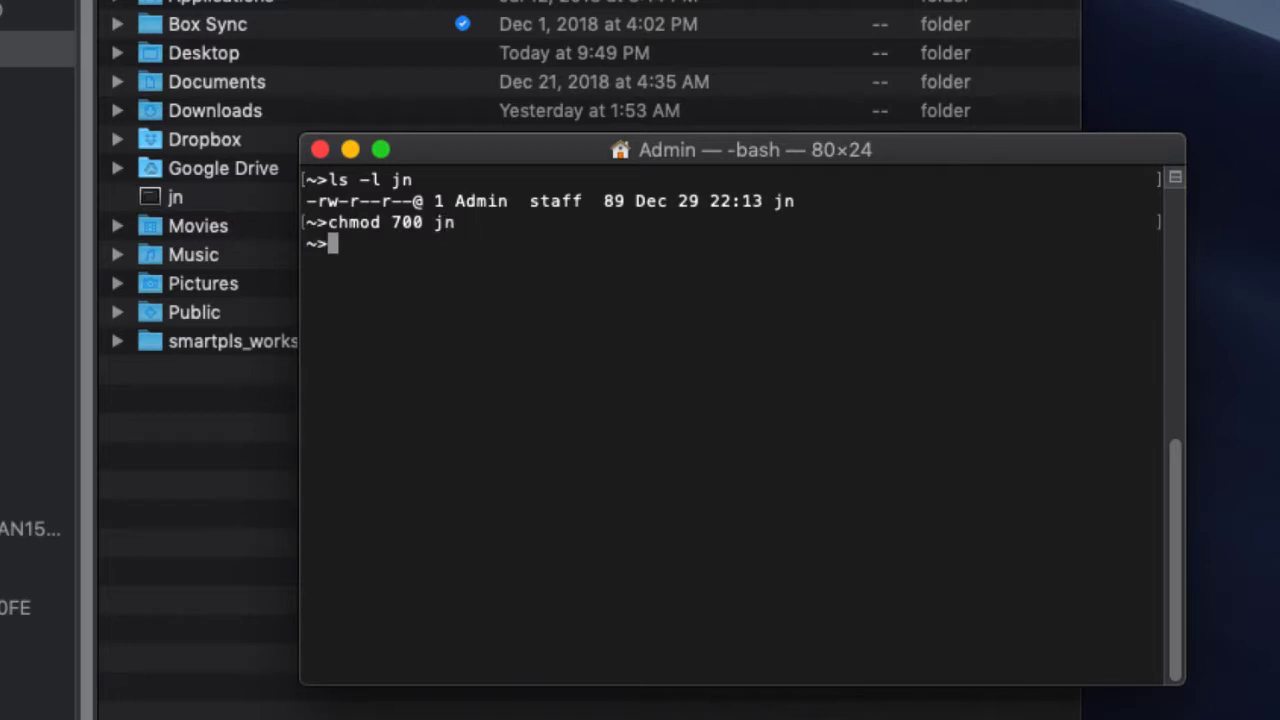
pyautogui.moveTo(264, 252)
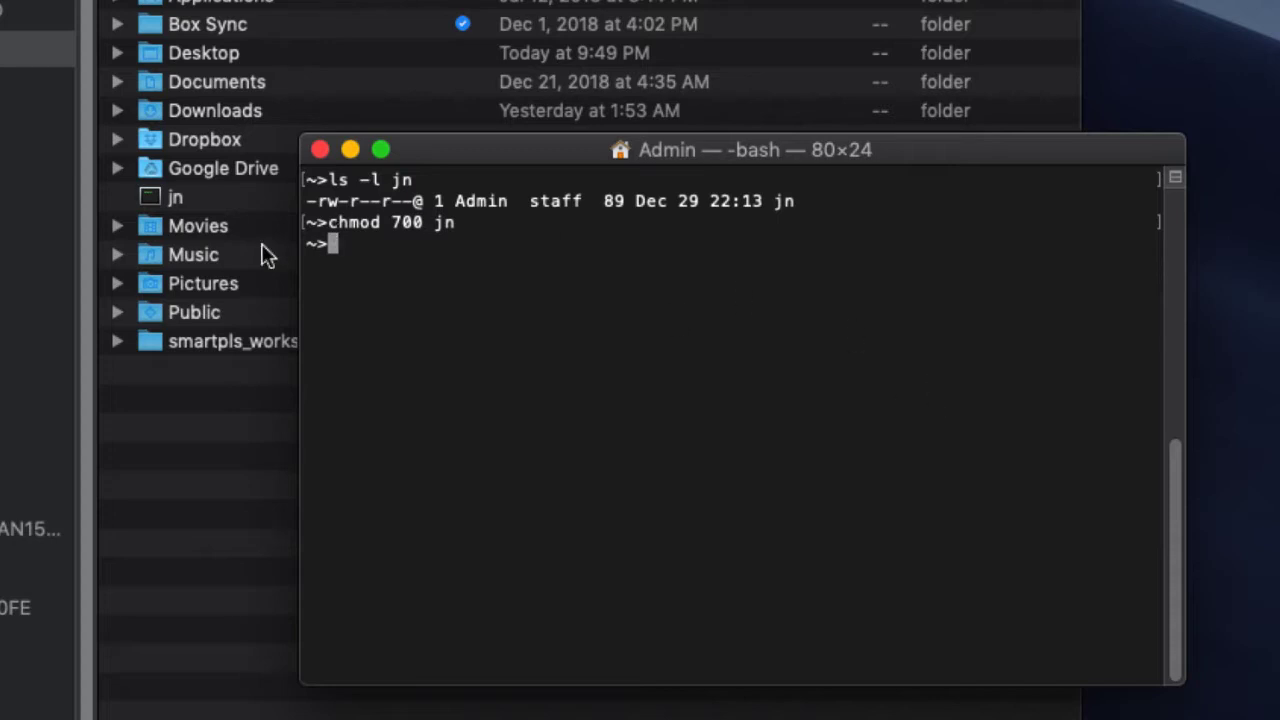
pyautogui.moveTo(148, 208)
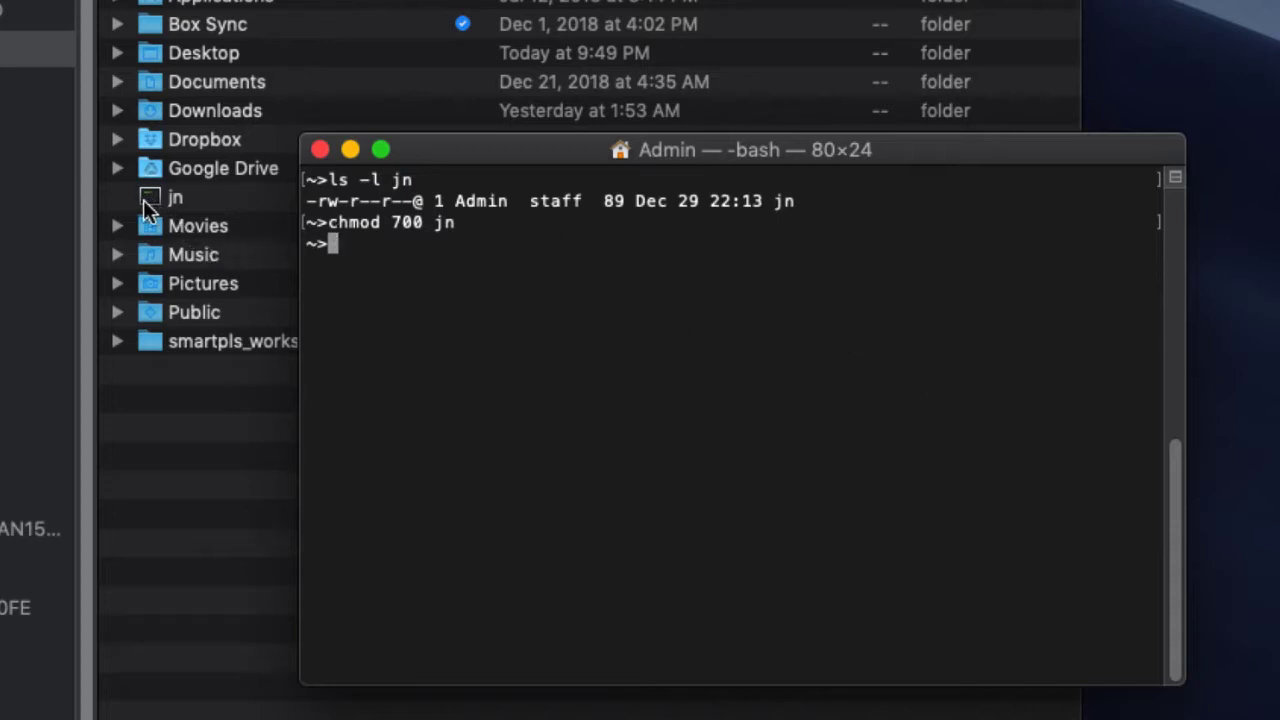
pyautogui.moveTo(152, 206)
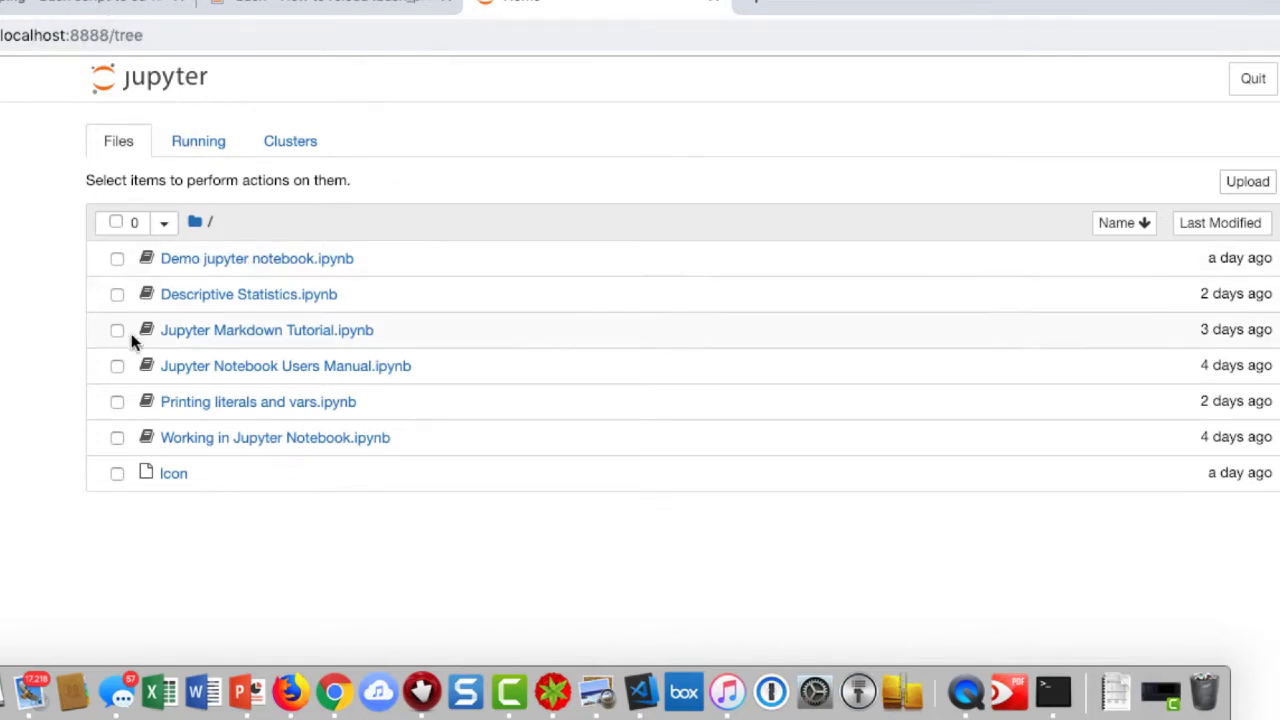
pyautogui.moveTo(360, 420)
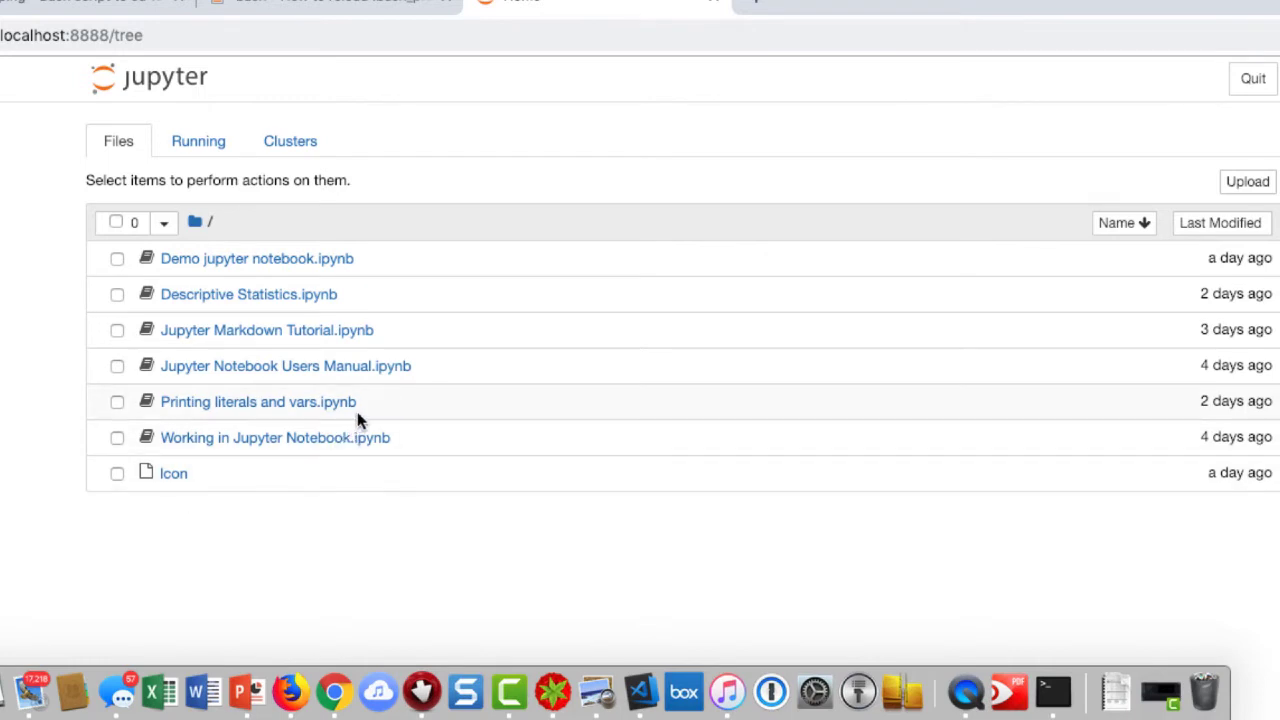
pyautogui.moveTo(268, 338)
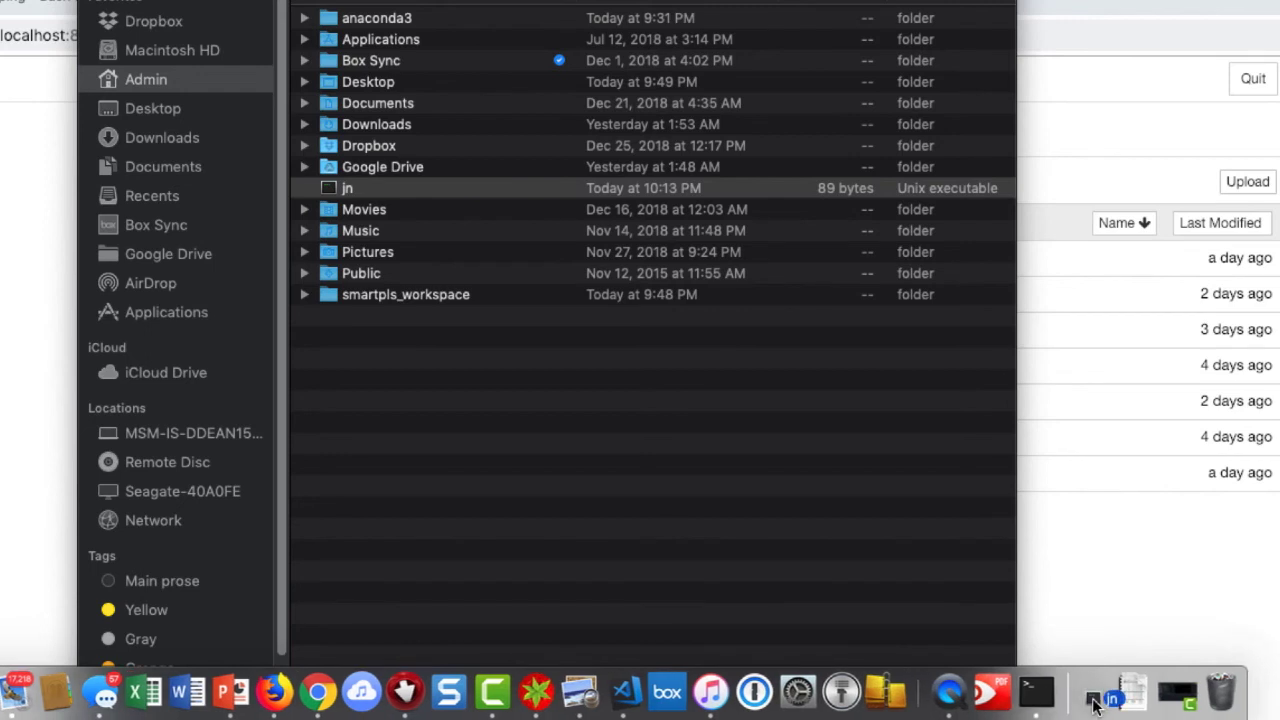
pyautogui.moveTo(1224, 690)
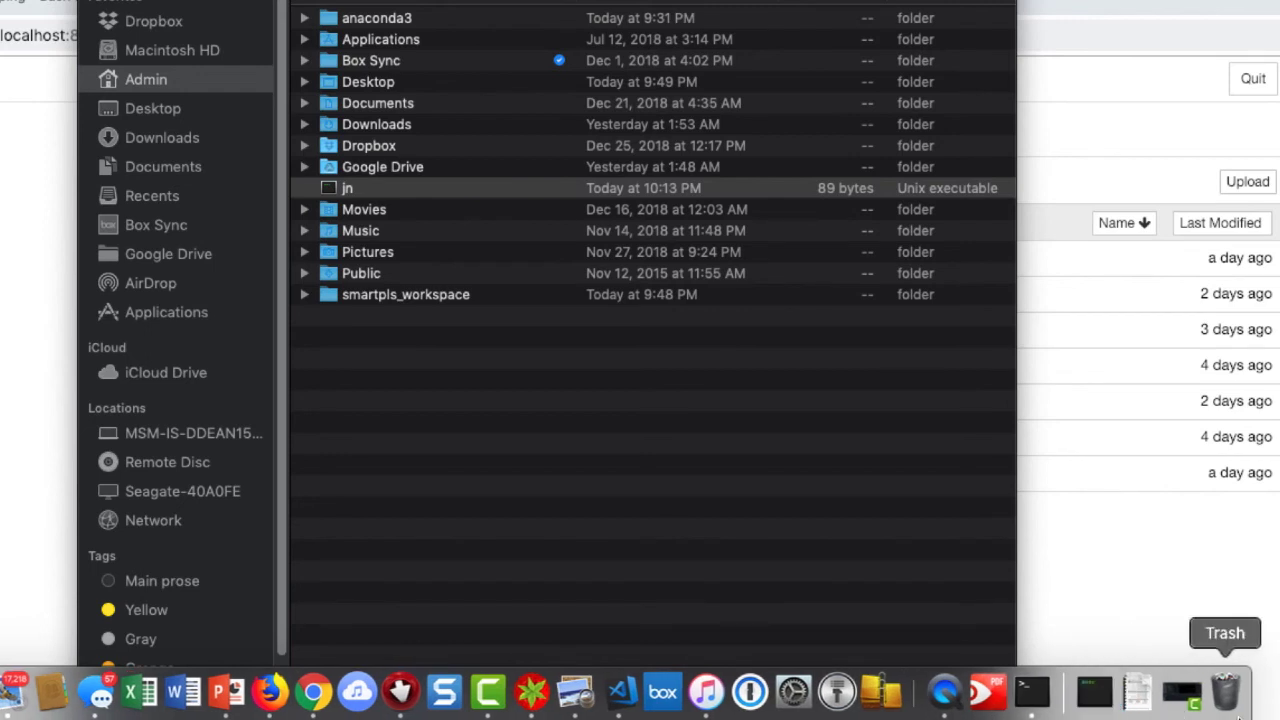